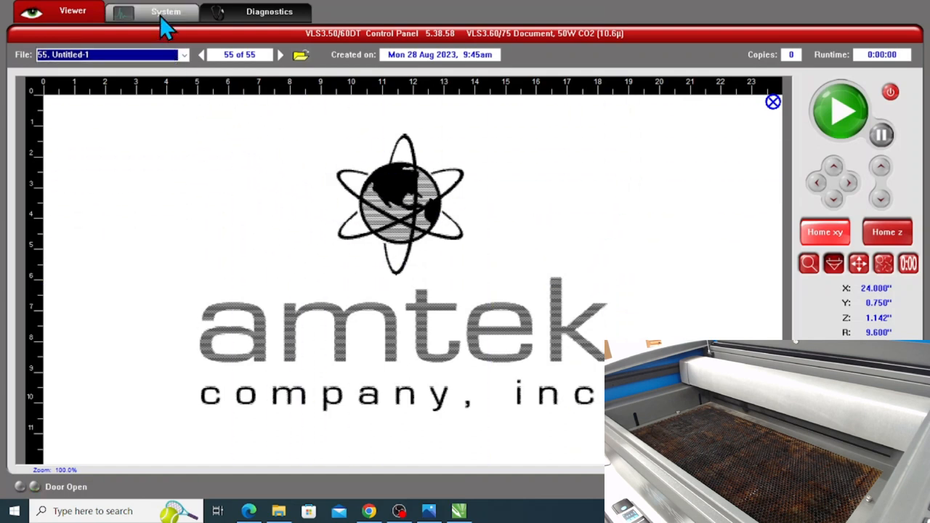
Step: Switch to the System tab to show the System Setup page
click(165, 11)
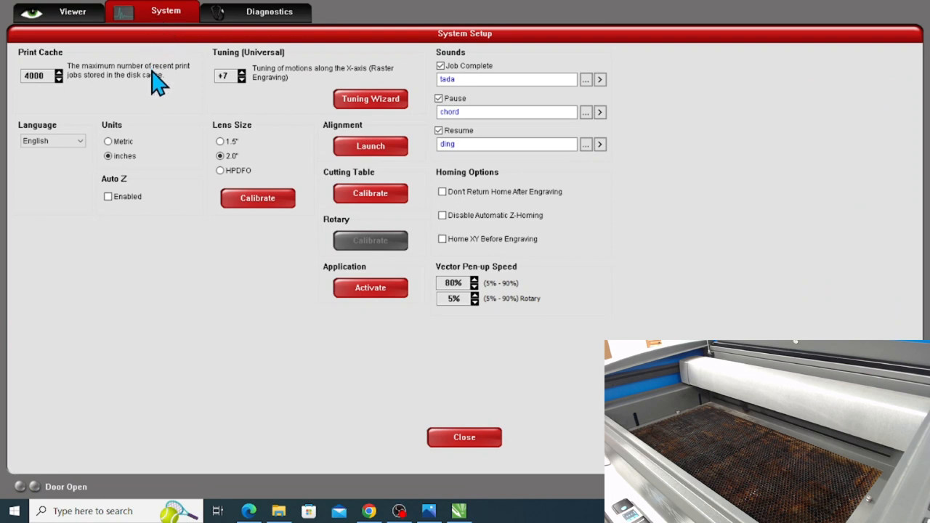
mouse_move(174, 106)
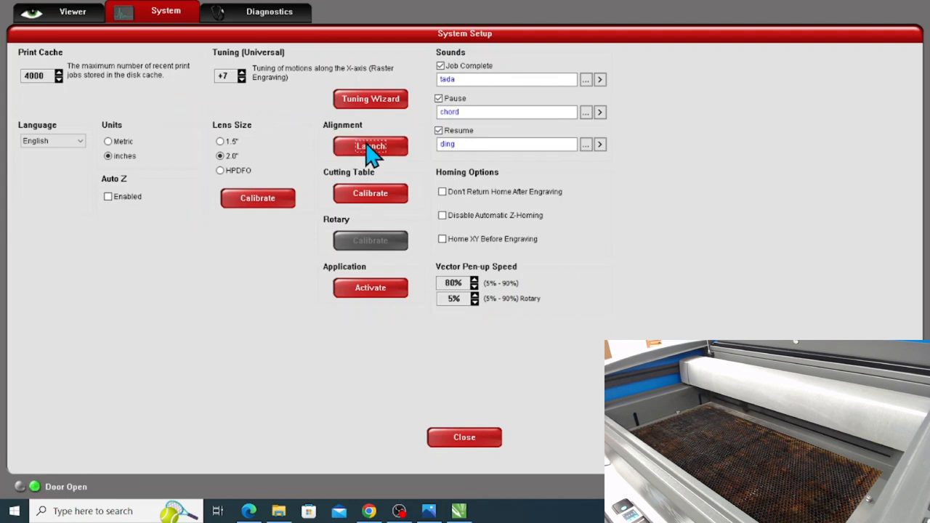
Step: Launch Alignment Mode and move the laser head to the 12" X, 6" Y centre point
click(370, 146)
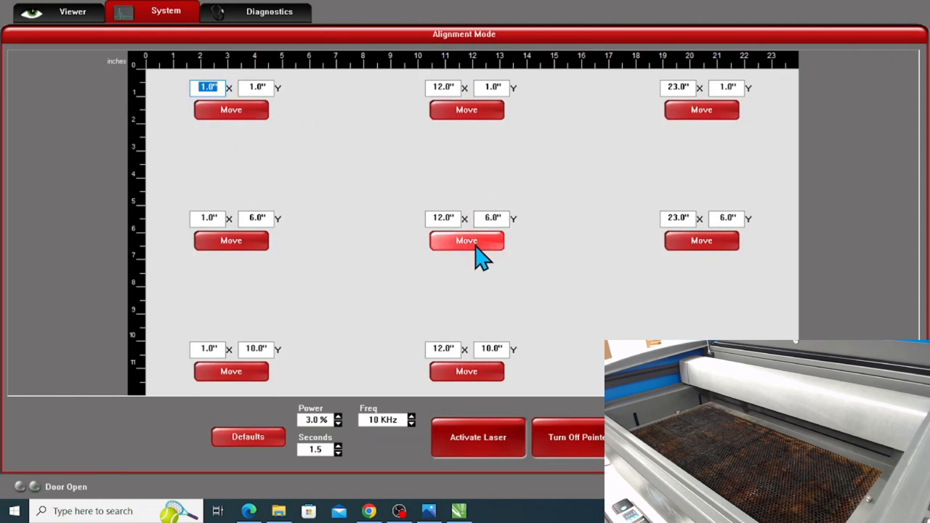
click(465, 240)
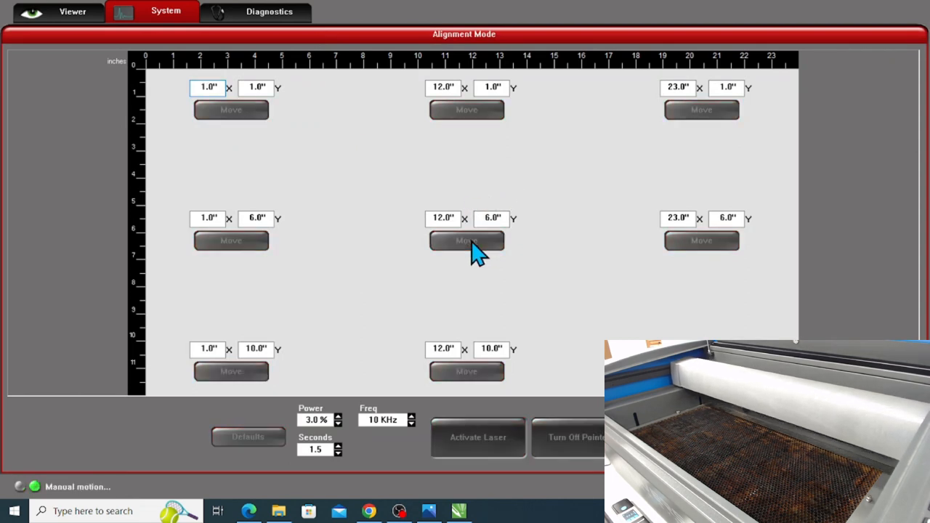
click(466, 241)
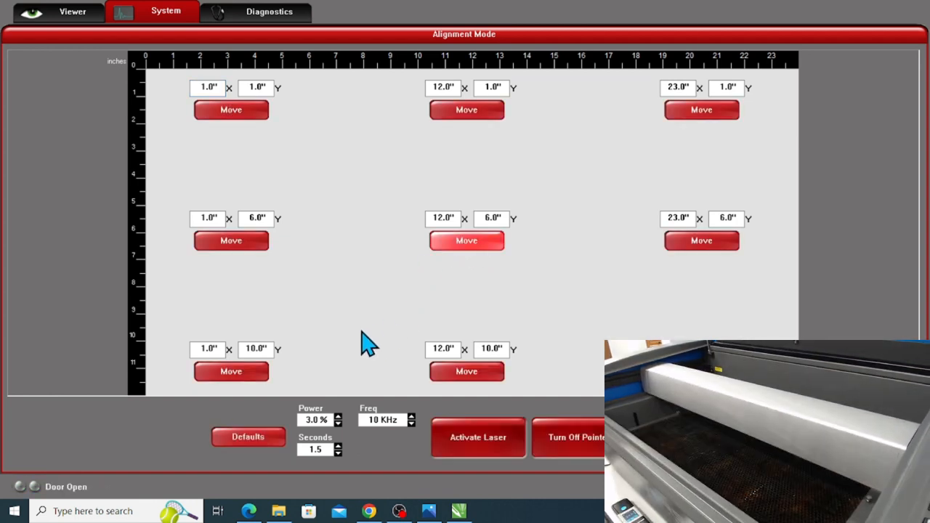
Step: Enter 100% laser power and a 5-second firing duration
click(323, 420)
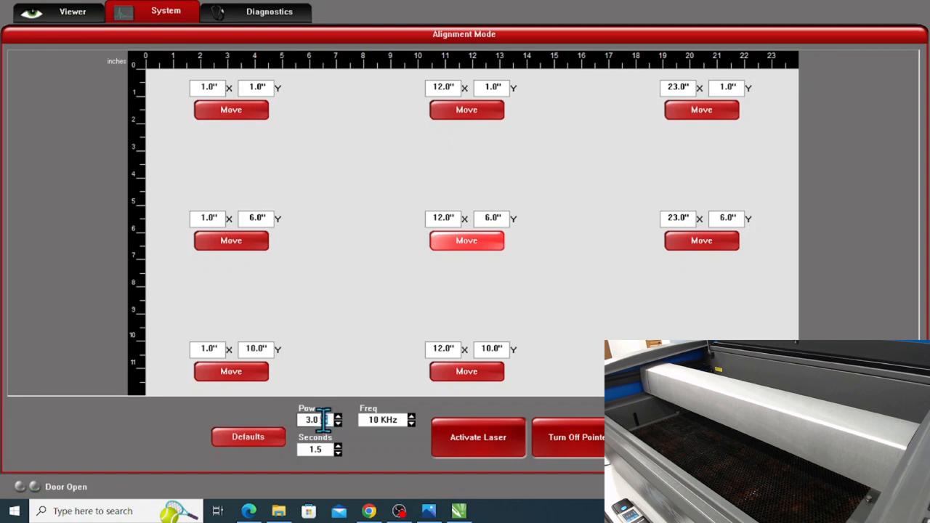
text(100)
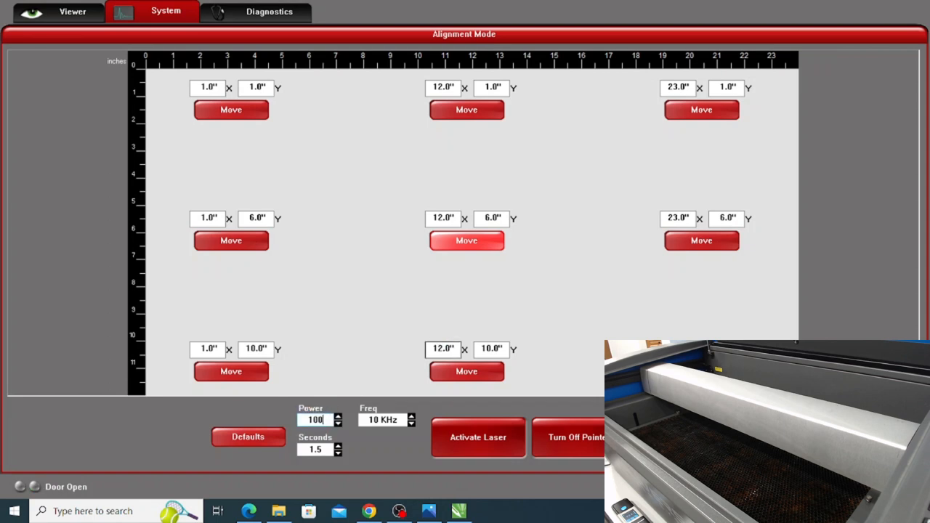
click(315, 448)
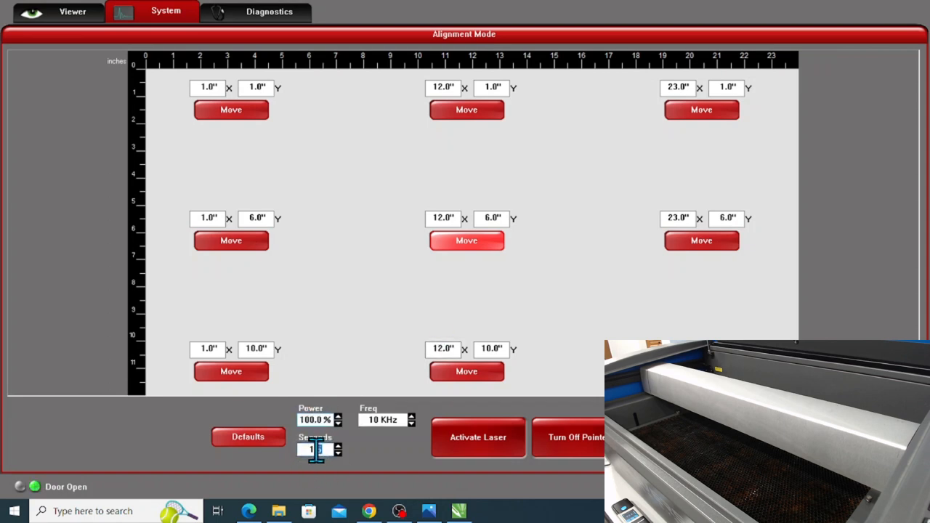
text(5)
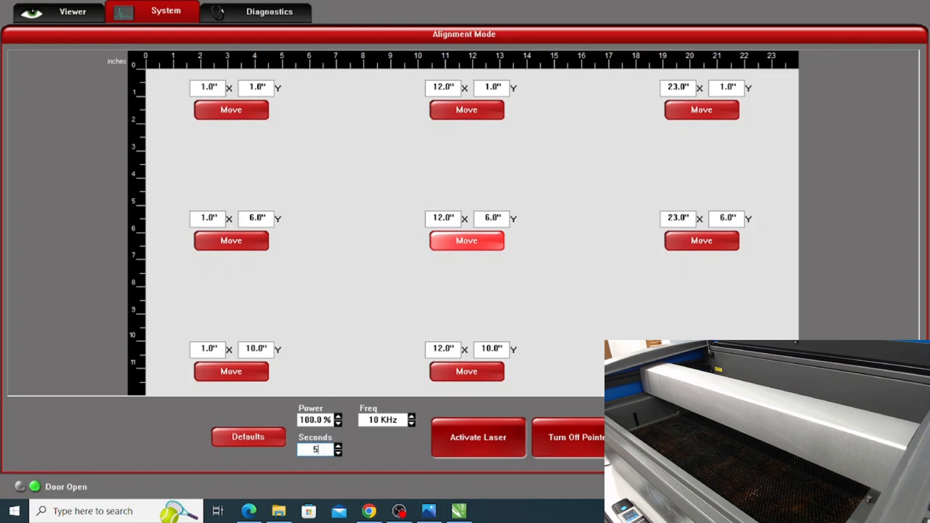
mouse_move(359, 352)
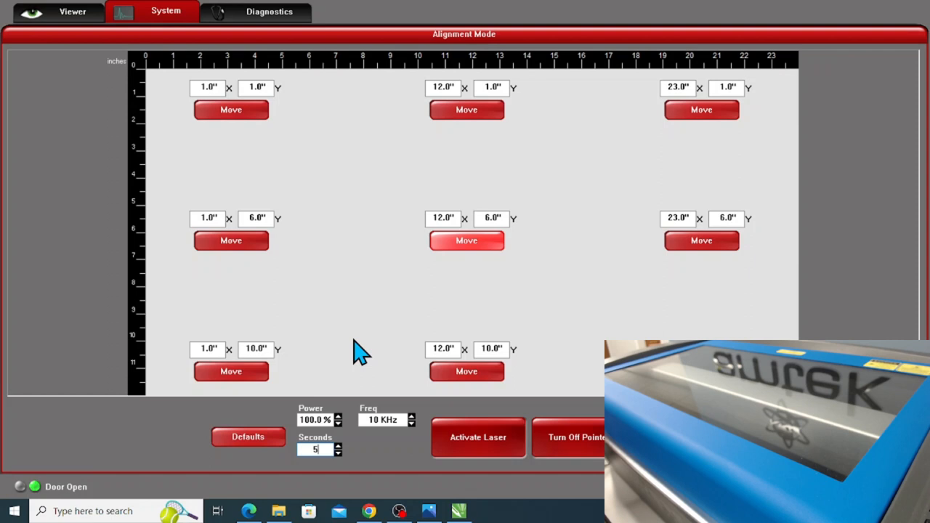
Step: Activate the laser at the centre position for a 5-second, 100% test fire
click(477, 436)
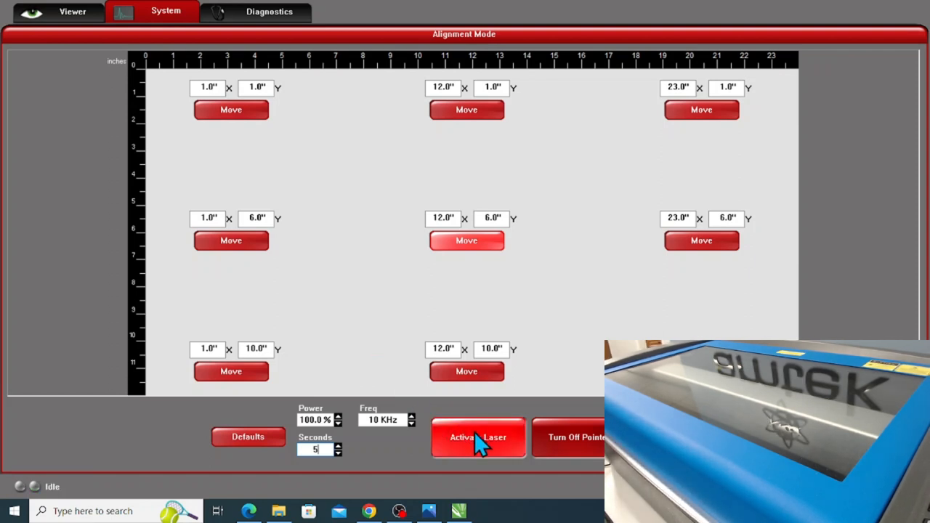
click(478, 437)
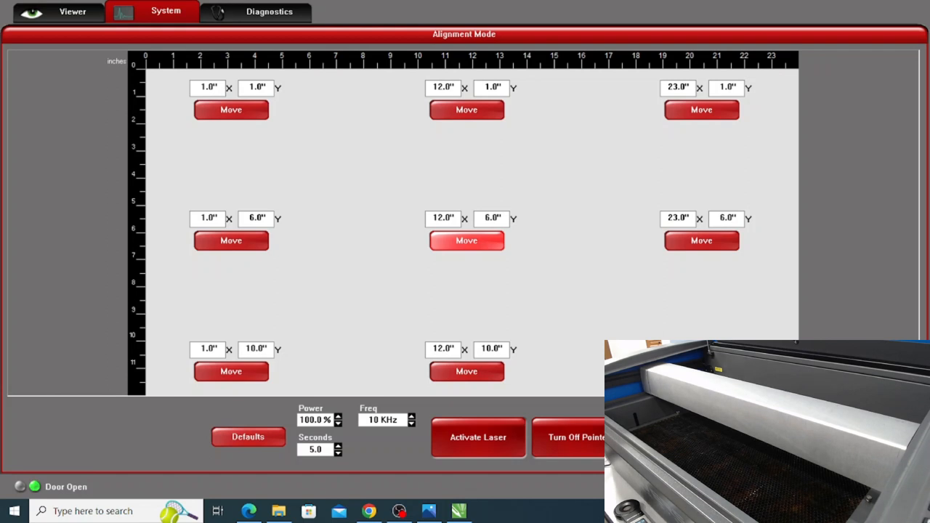
Step: Move the laser head to the 12" X, 10" Y bed position
click(466, 371)
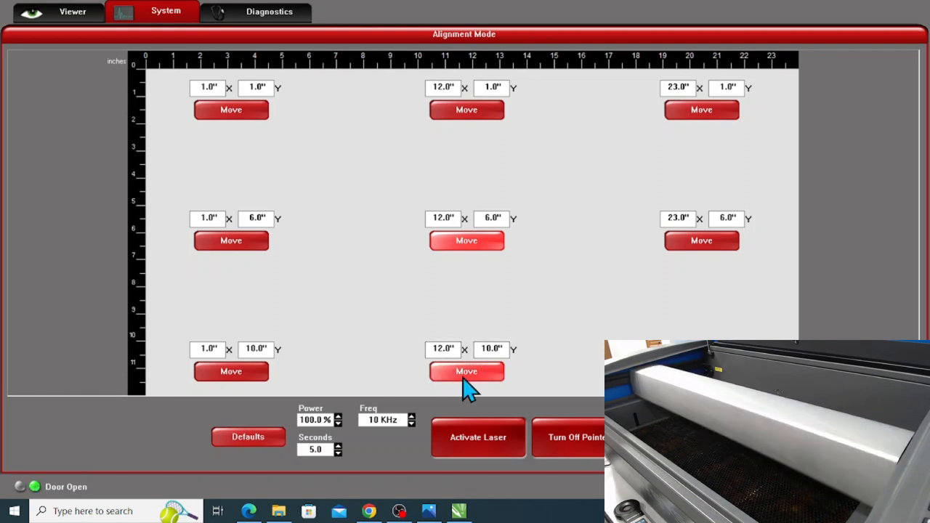
click(467, 371)
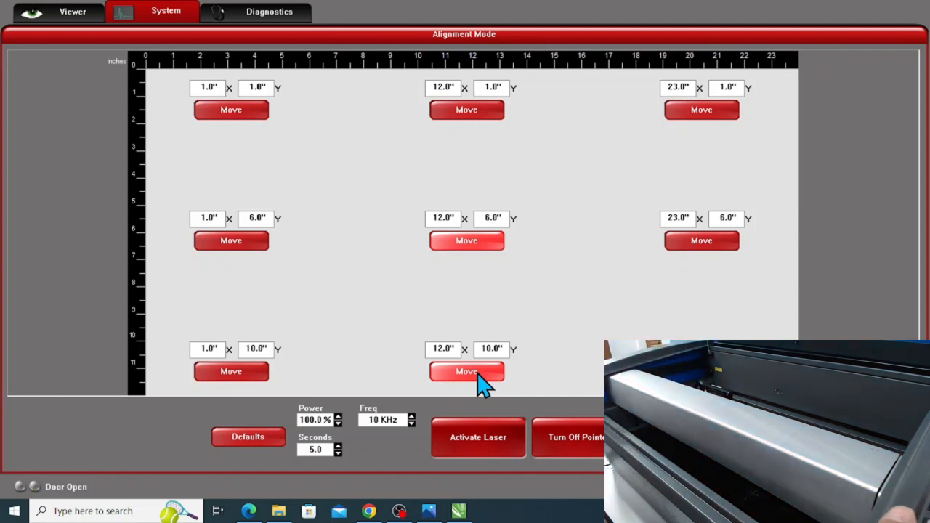
click(466, 372)
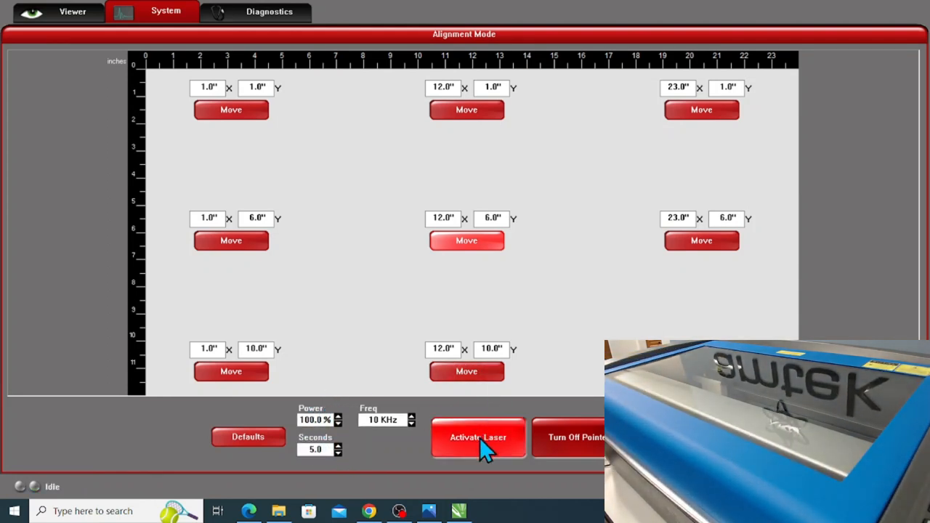
Step: Activate the laser at 12", 10" and let the 5-second countdown finish
click(478, 437)
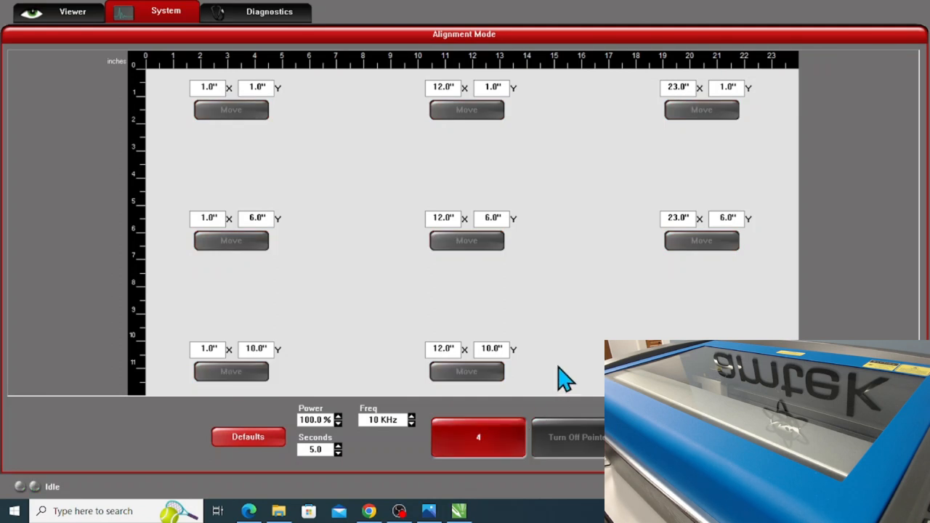
click(478, 437)
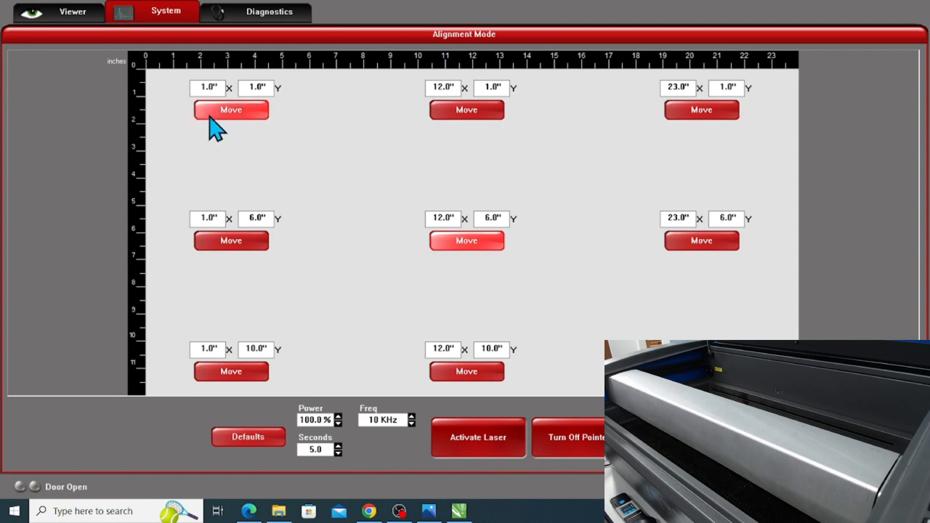
Step: Move the head to 1" X, 1" Y and activate a 5-second test fire there
click(230, 110)
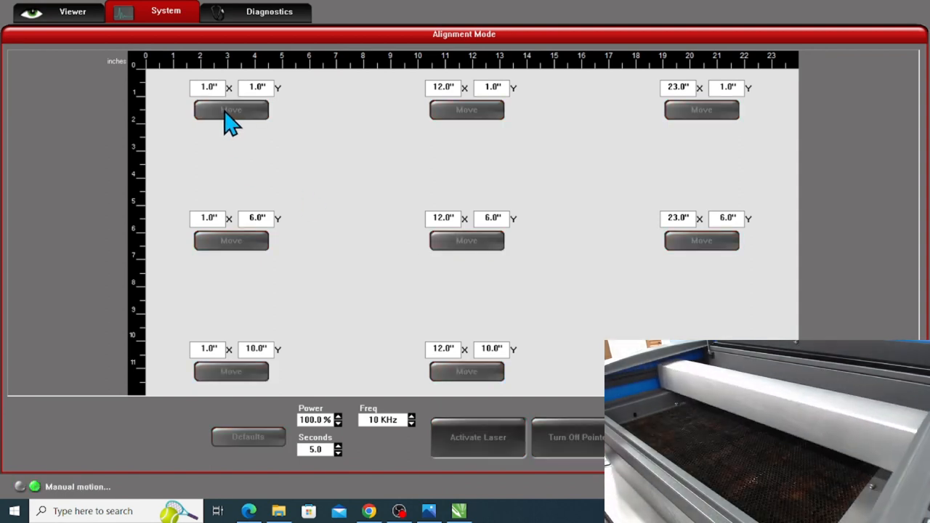
mouse_move(354, 159)
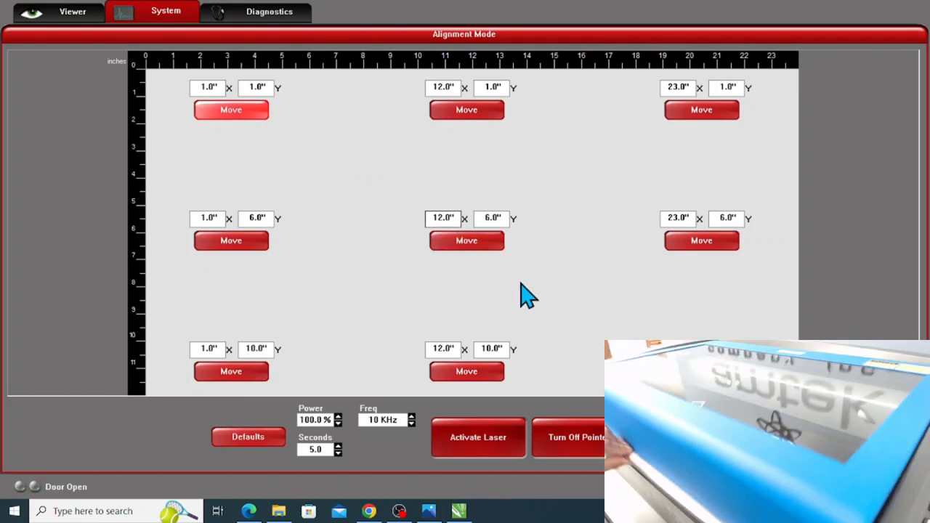
click(478, 437)
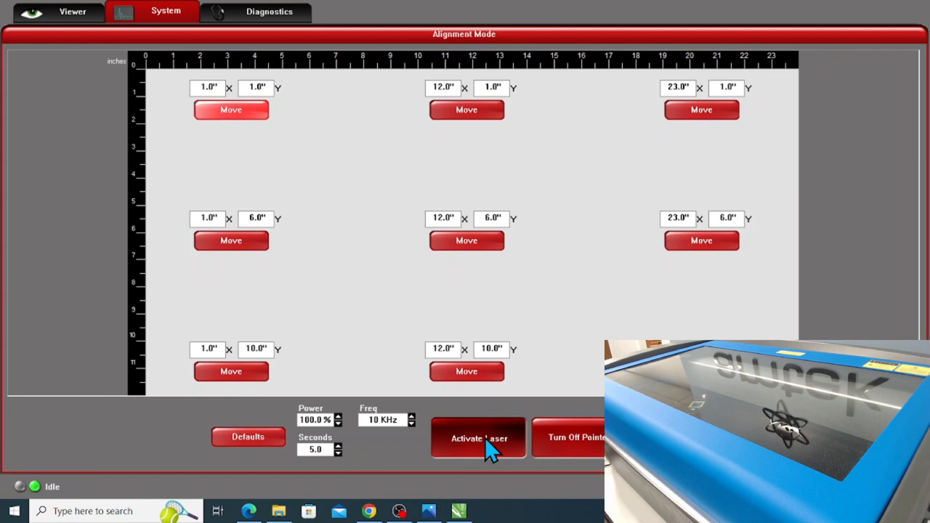
click(478, 436)
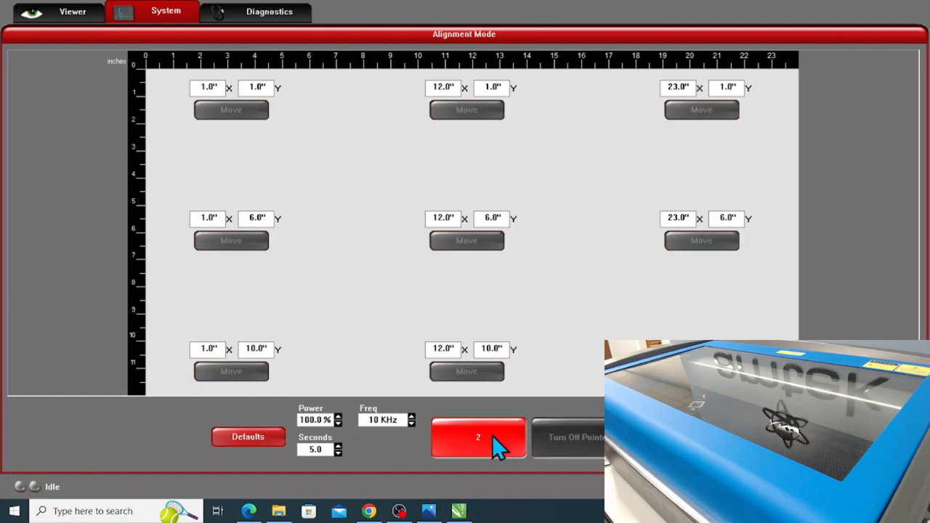
click(478, 437)
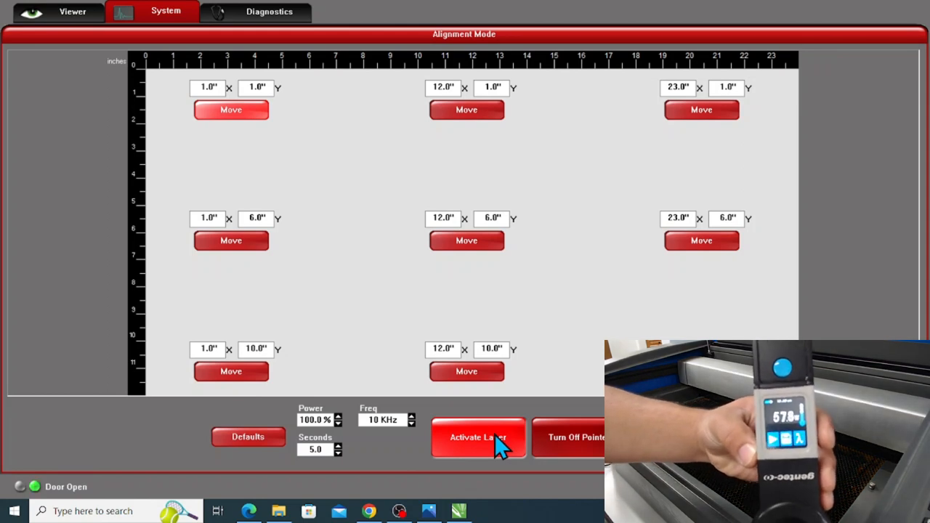
Step: Activate the laser a second time at 1", 1" for another 5-second reading
click(478, 436)
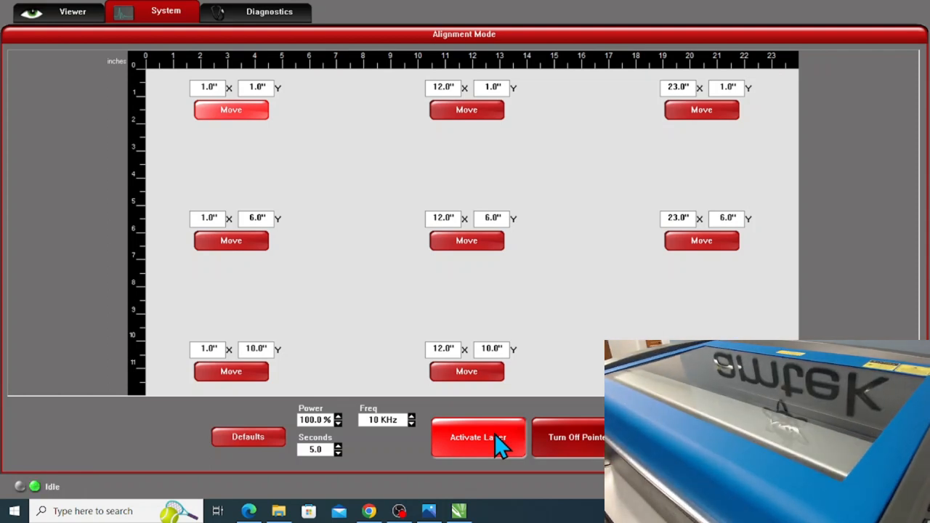
click(478, 437)
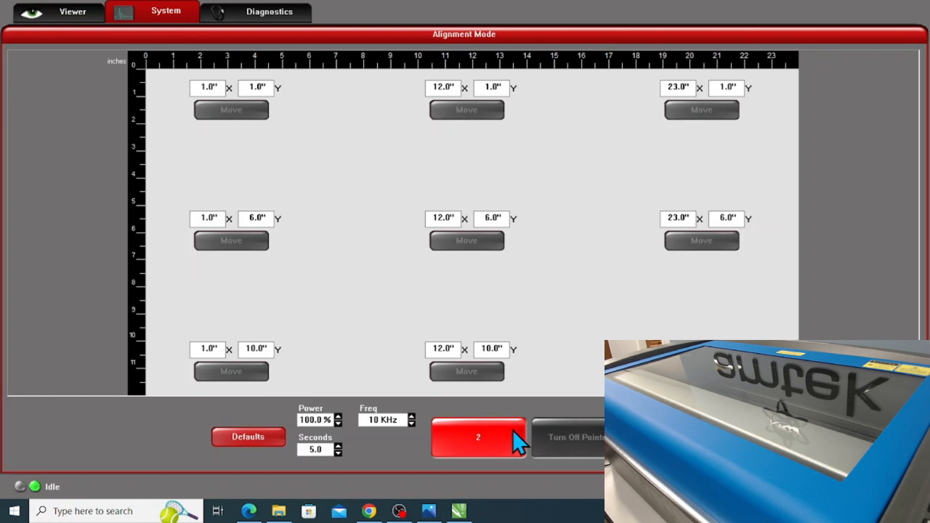
click(478, 437)
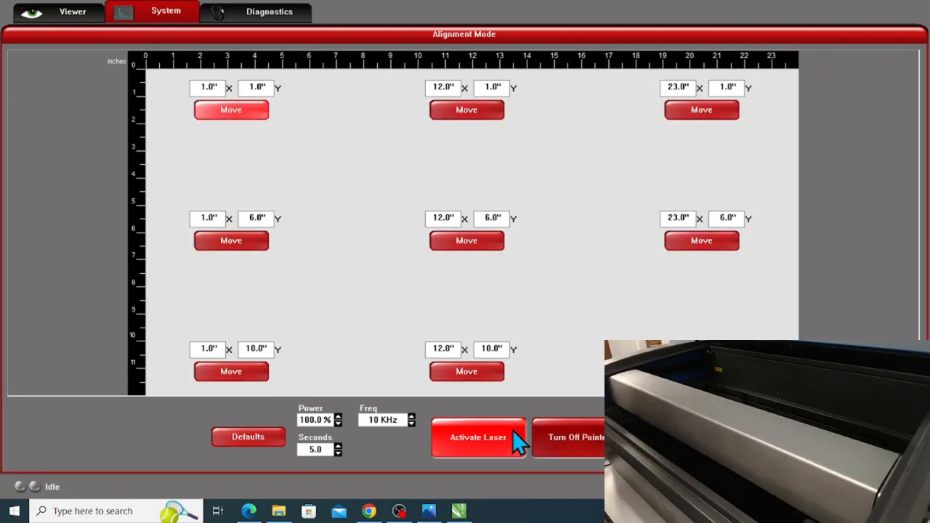